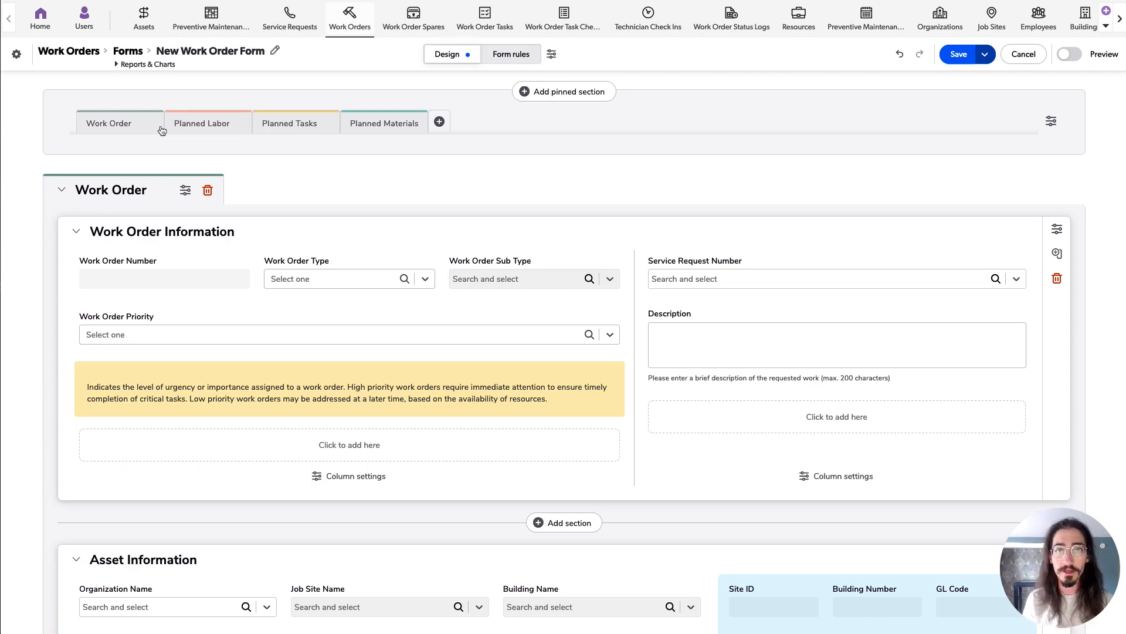
{"action": "mouse_move", "coordinate": [130, 124]}
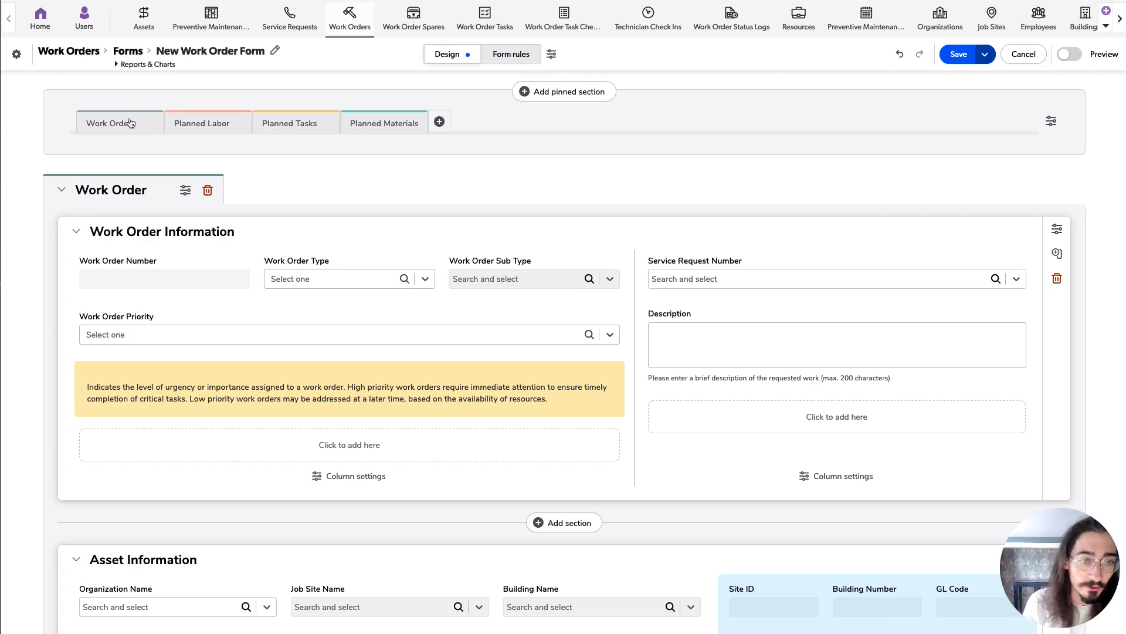
{"action": "mouse_move", "coordinate": [446, 145]}
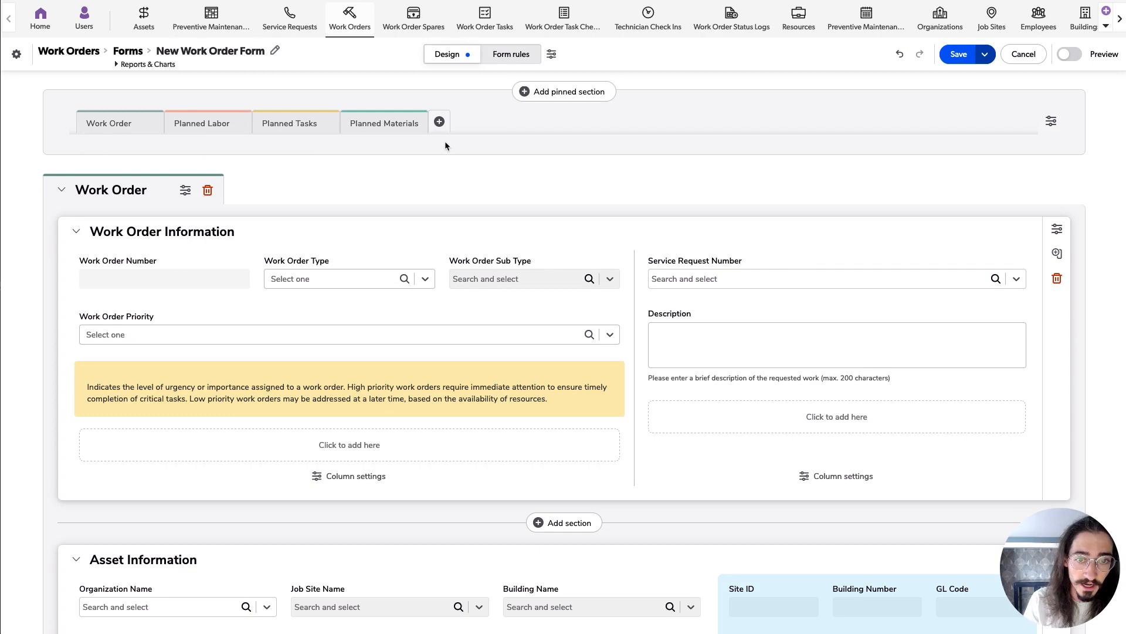
{"action": "mouse_move", "coordinate": [384, 148]}
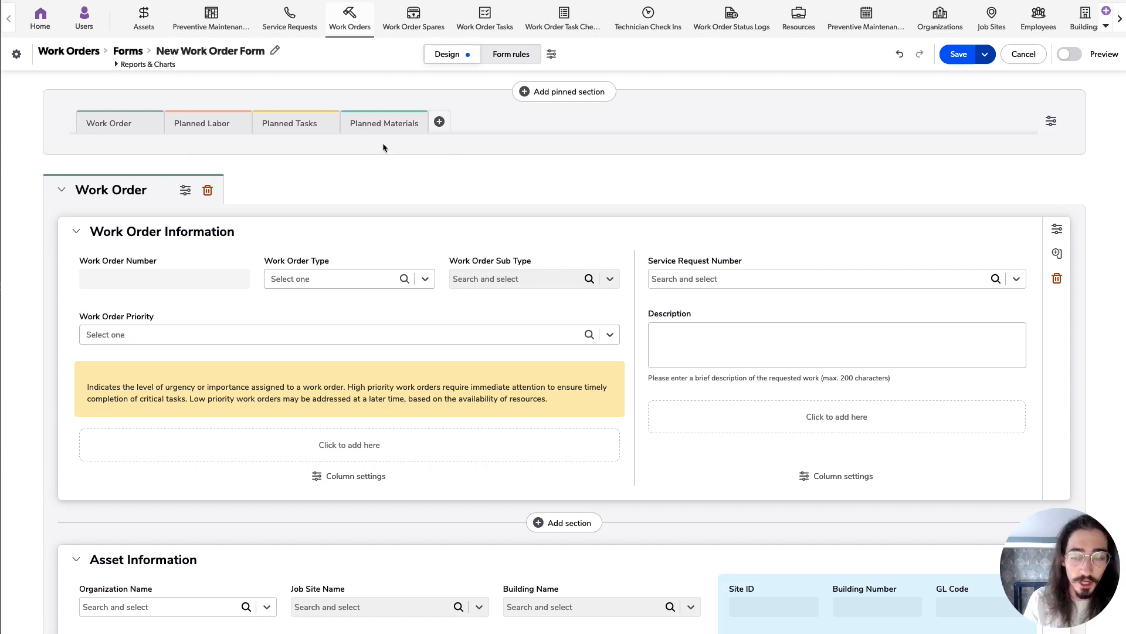
{"action": "mouse_move", "coordinate": [256, 94]}
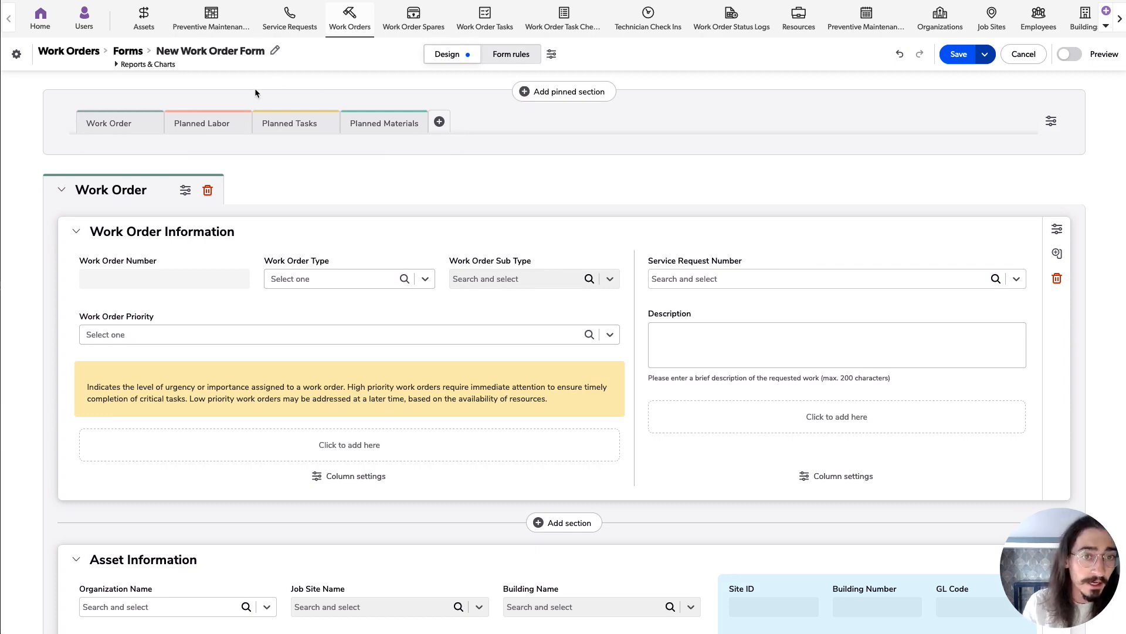
{"action": "mouse_move", "coordinate": [125, 134]}
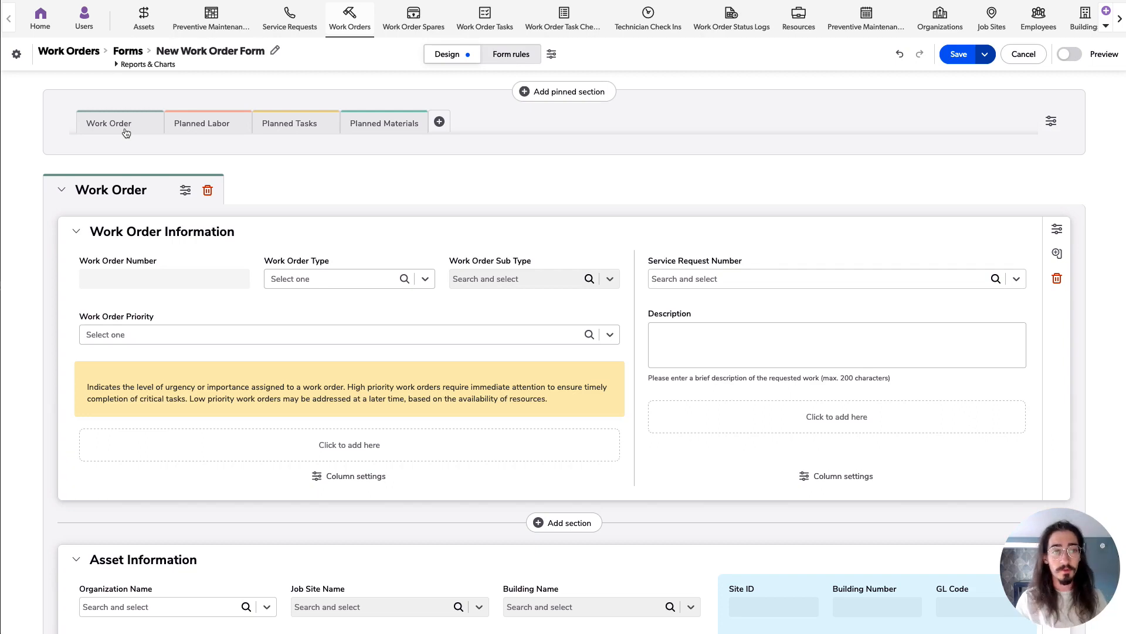
{"action": "mouse_move", "coordinate": [88, 99]}
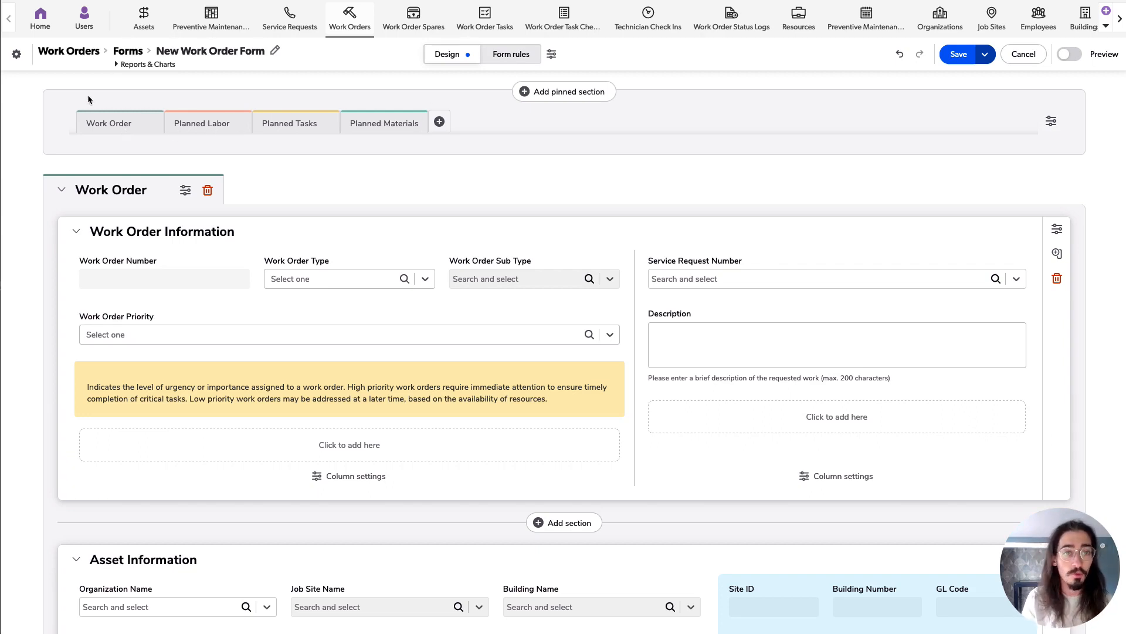
{"action": "mouse_move", "coordinate": [232, 115]}
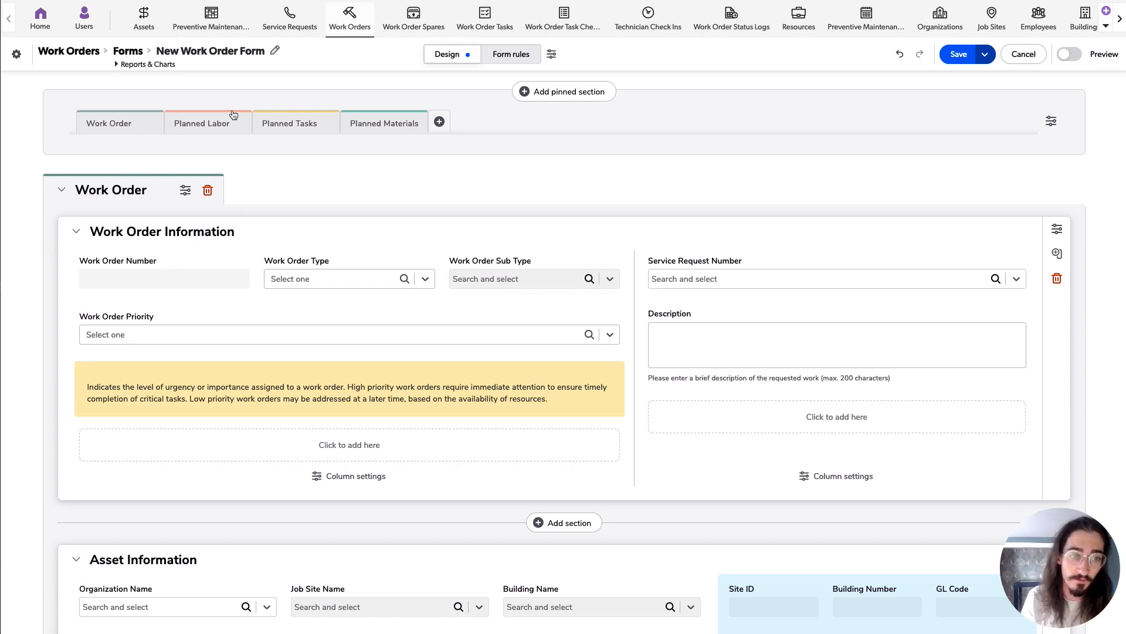
{"action": "mouse_move", "coordinate": [232, 140]}
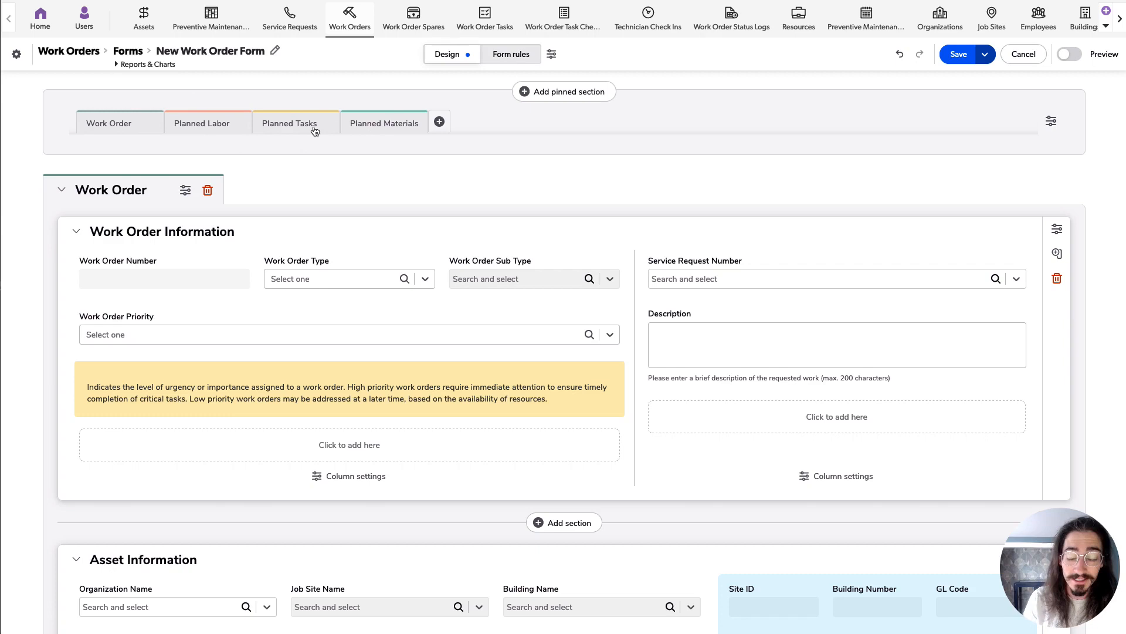
{"action": "mouse_move", "coordinate": [351, 123]}
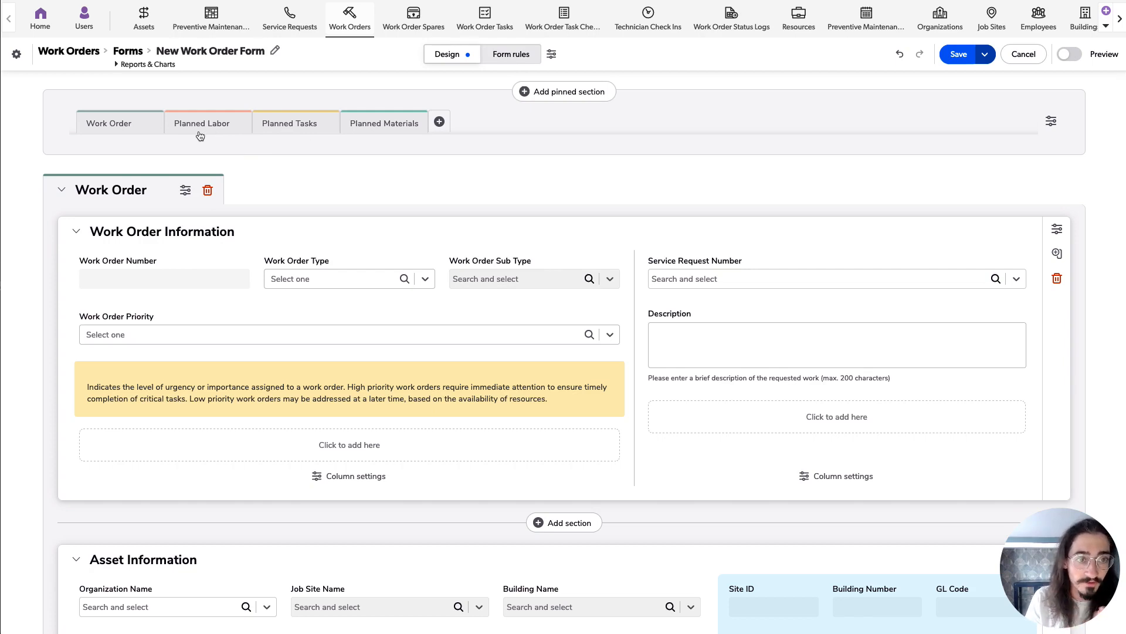
Move Planned Tasks ahead of Planned Labor, keeping Work Order as the first page
{"action": "left_click_drag", "start_coordinate": [206, 123], "coordinate": [295, 124]}
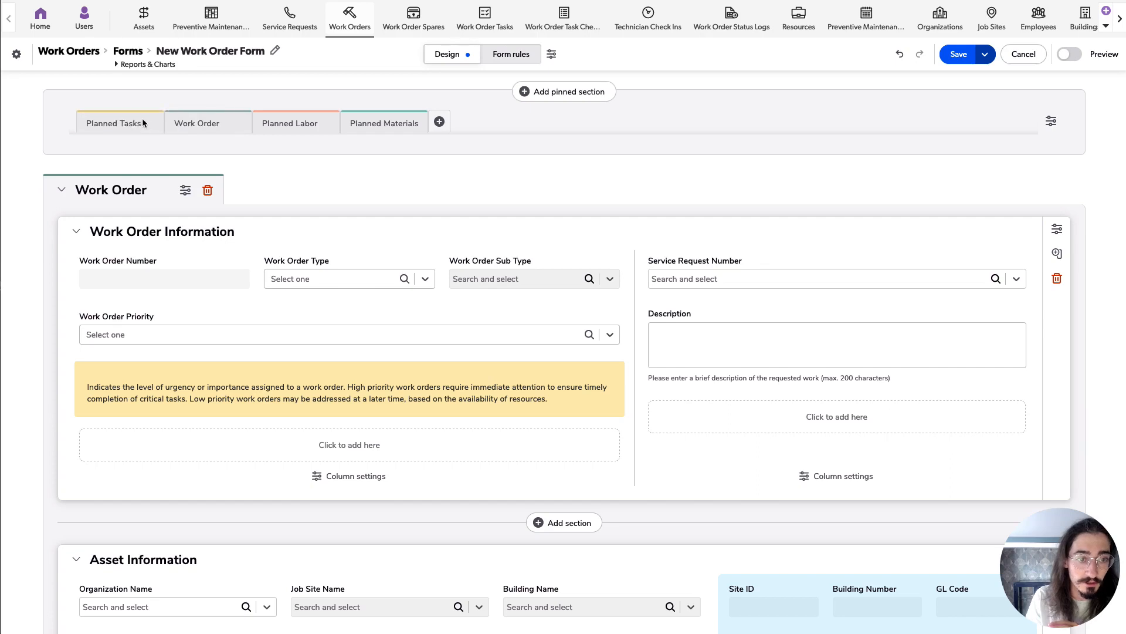
{"action": "left_click", "coordinate": [113, 123]}
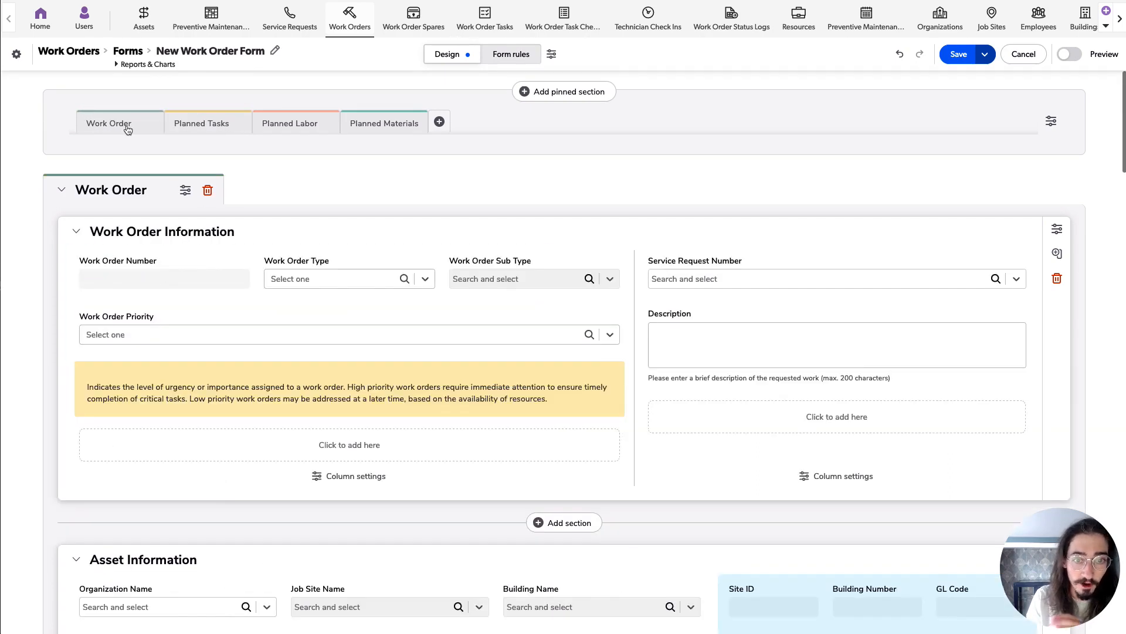
{"action": "mouse_move", "coordinate": [381, 145]}
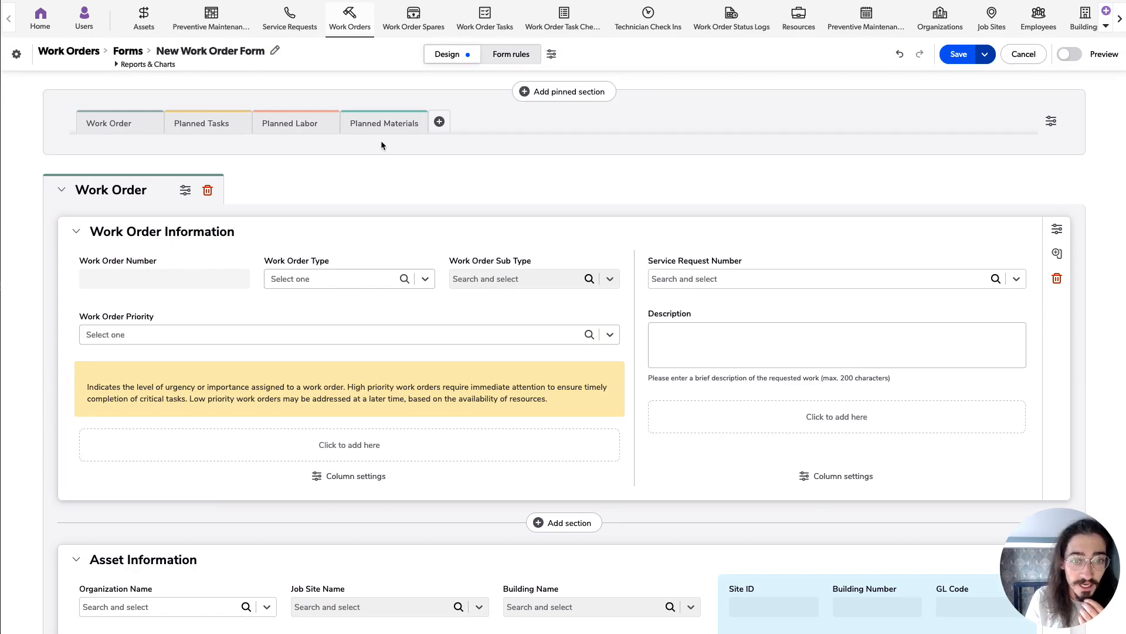